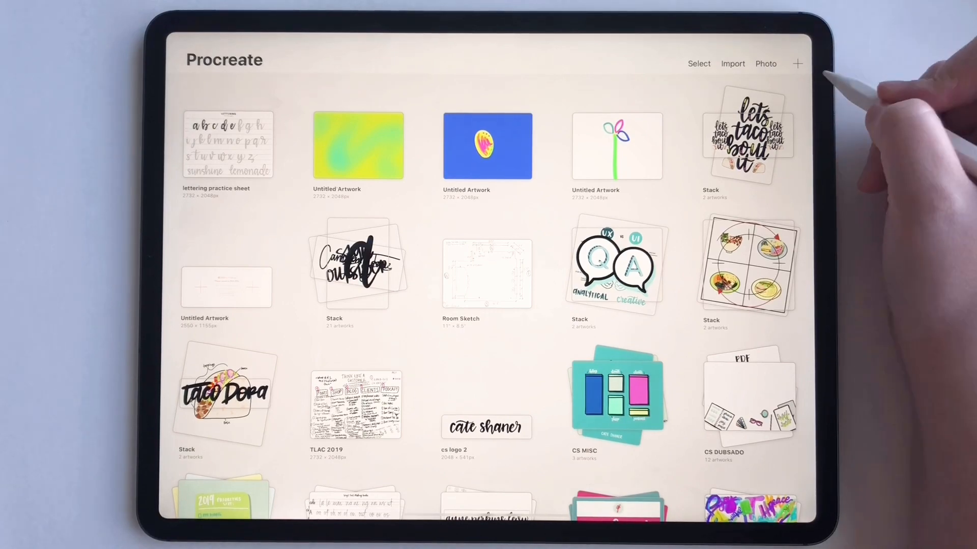
{"action": "mouse_move", "coordinate": [798, 63]}
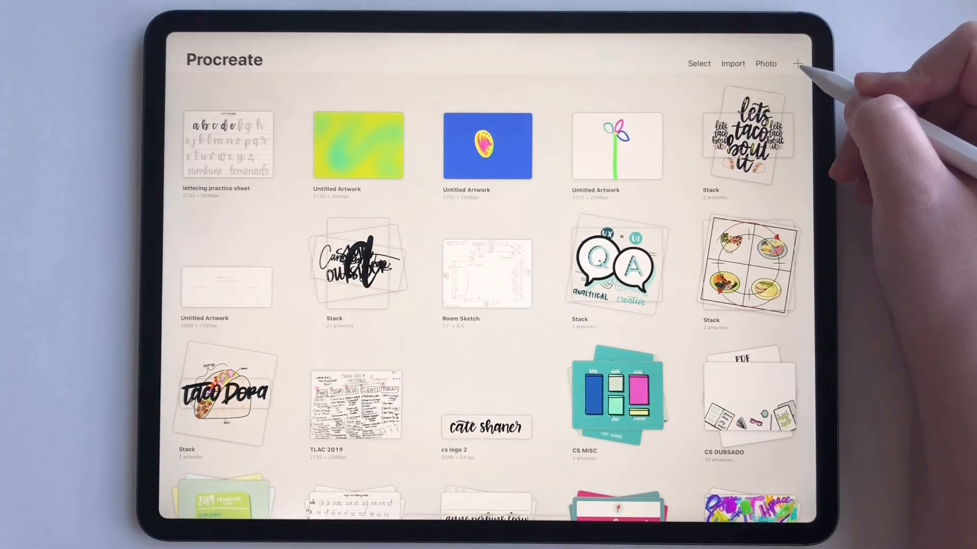
- Start a new custom 1200 by 1200 px canvas and name it 'test'
{"action": "left_click", "coordinate": [798, 63]}
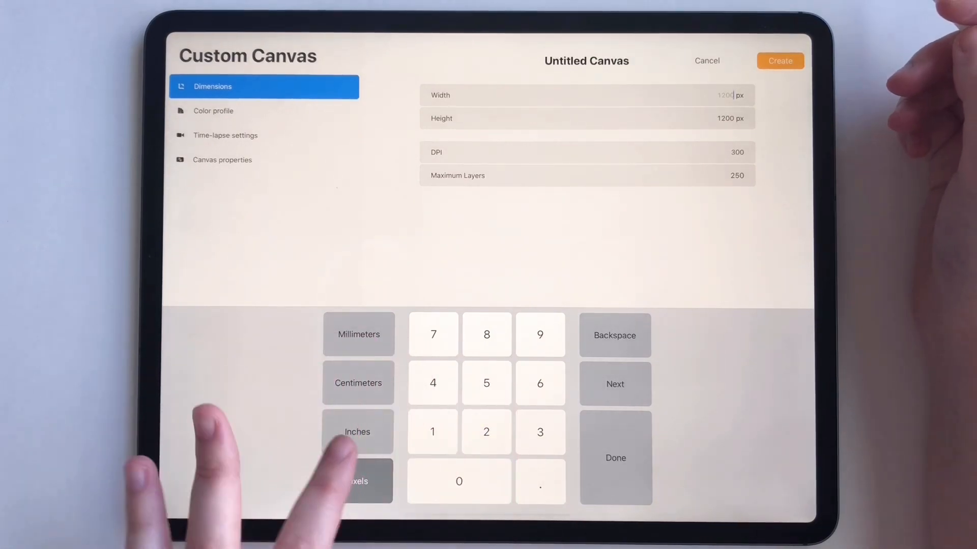
{"action": "left_click", "coordinate": [356, 482]}
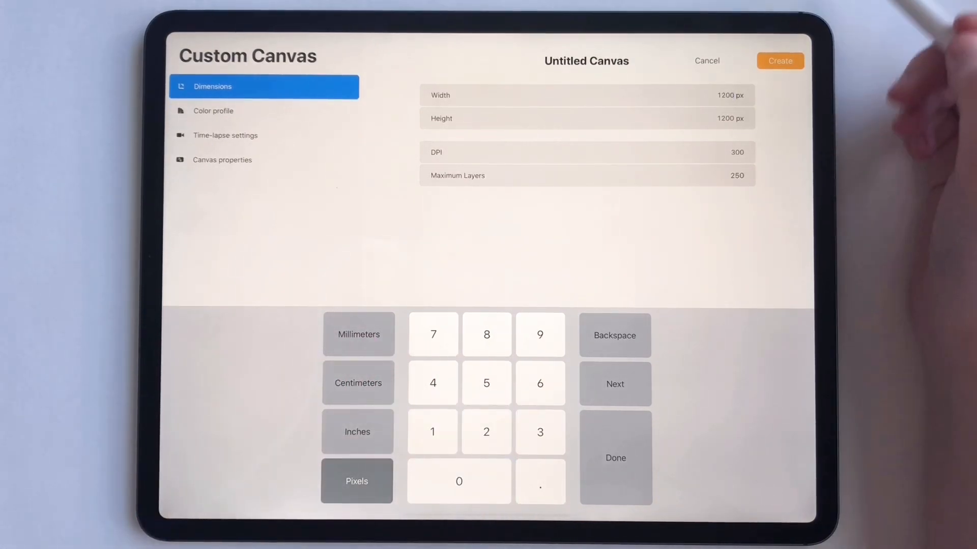
{"action": "left_click", "coordinate": [586, 60]}
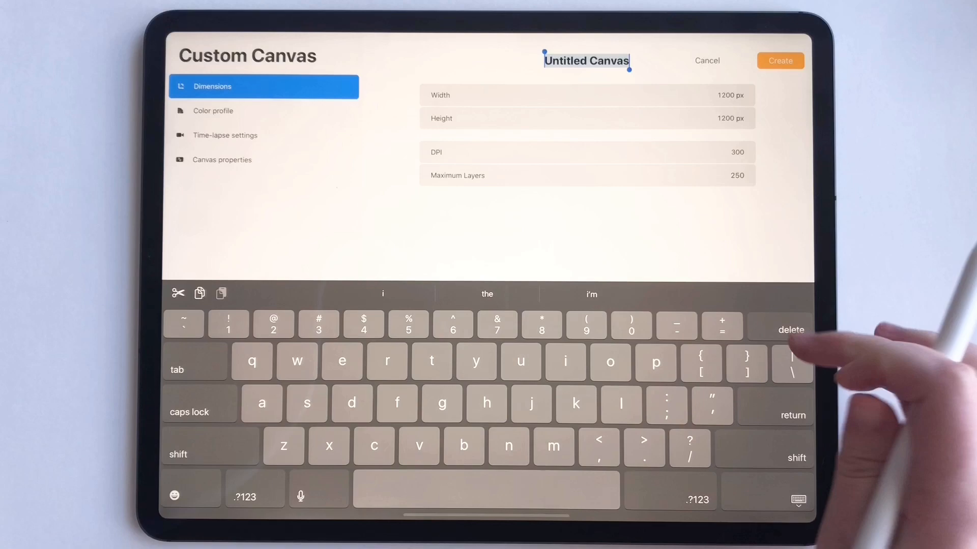
{"action": "type", "text": "te"}
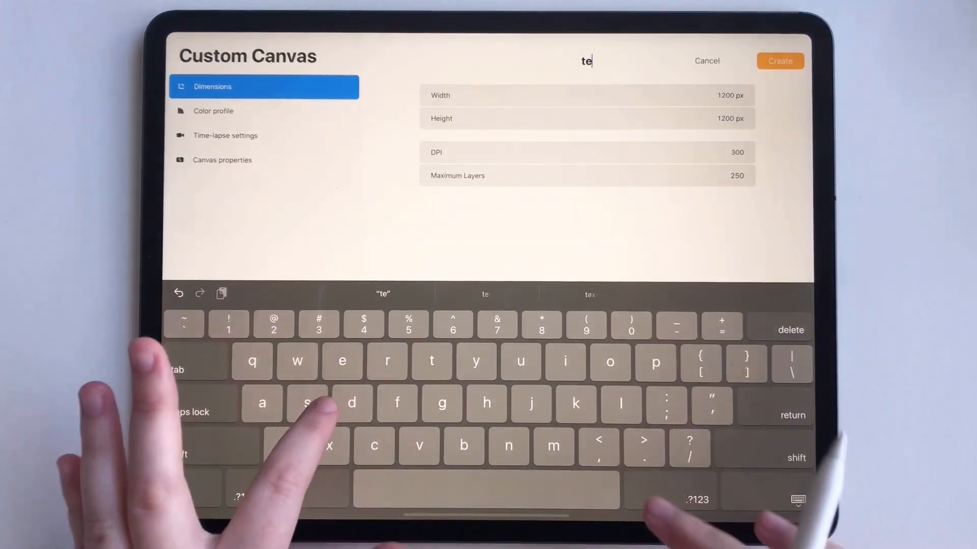
{"action": "type", "text": "st"}
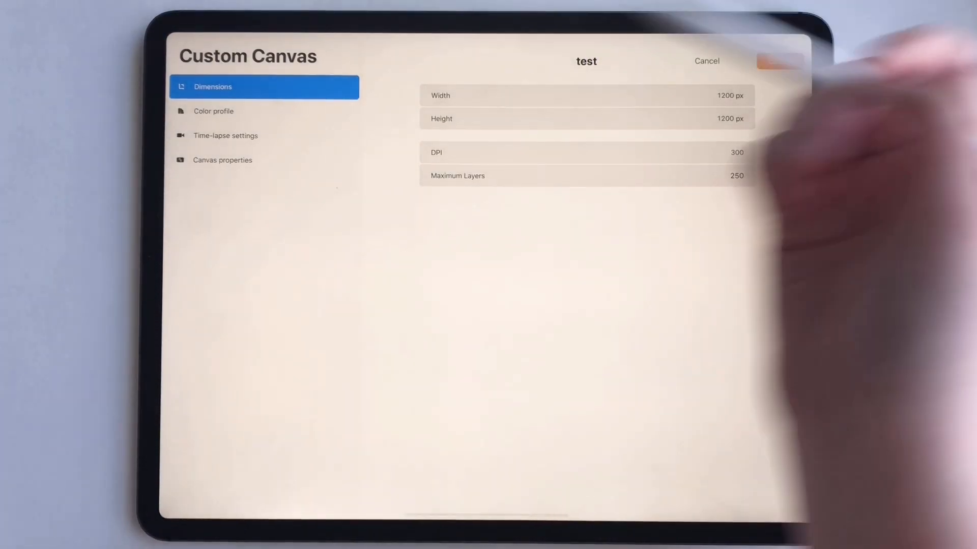
- Show the colour profile options for the canvas, listing RGB profiles with Display P3
{"action": "left_click", "coordinate": [212, 111]}
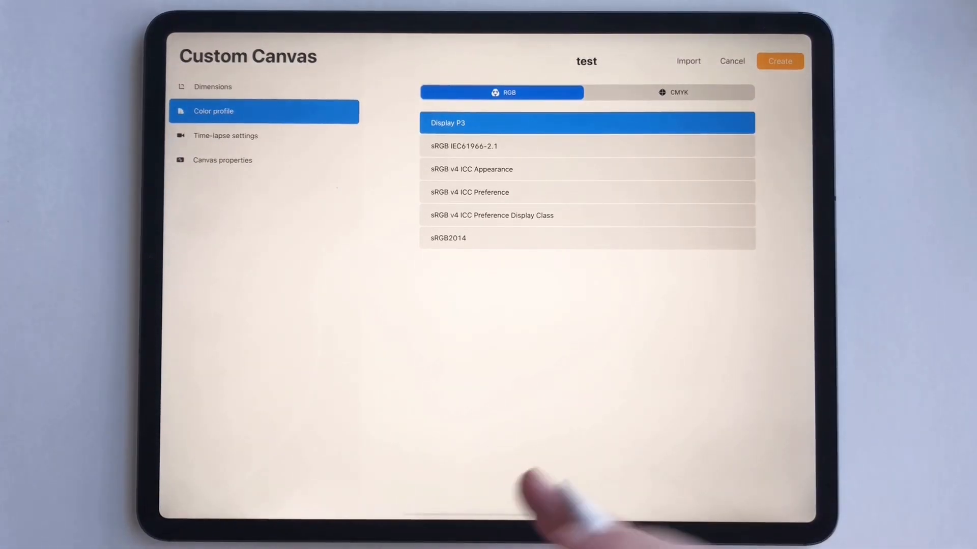
{"action": "mouse_move", "coordinate": [542, 486]}
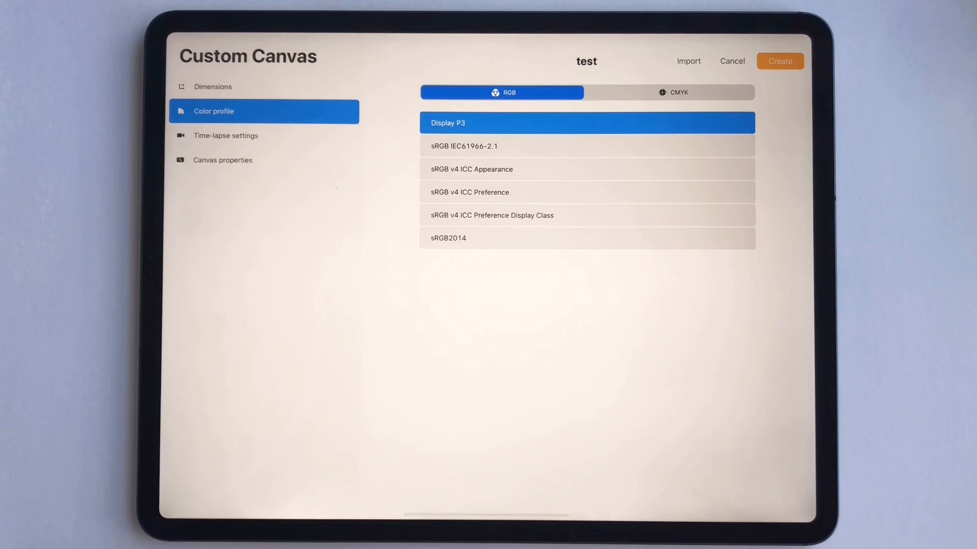
{"action": "mouse_move", "coordinate": [872, 455]}
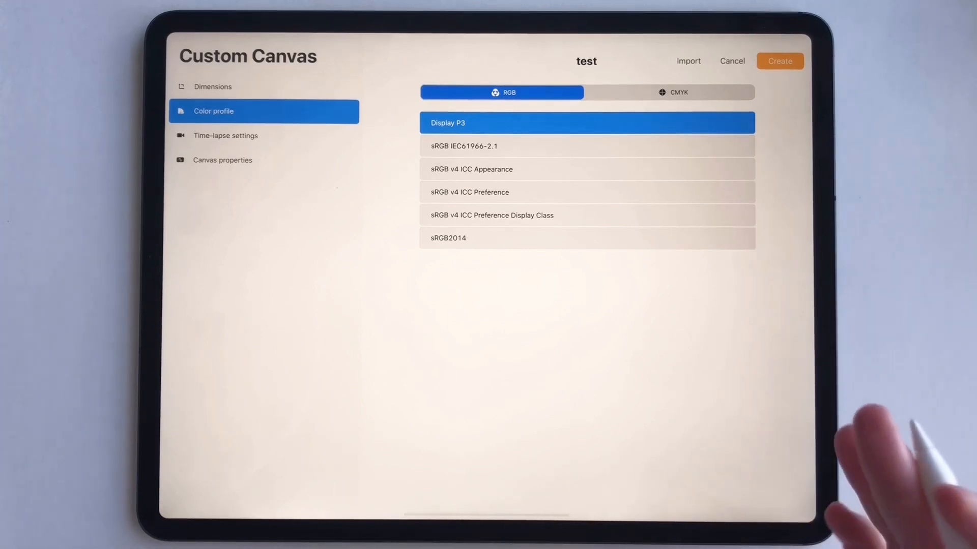
{"action": "mouse_move", "coordinate": [903, 249]}
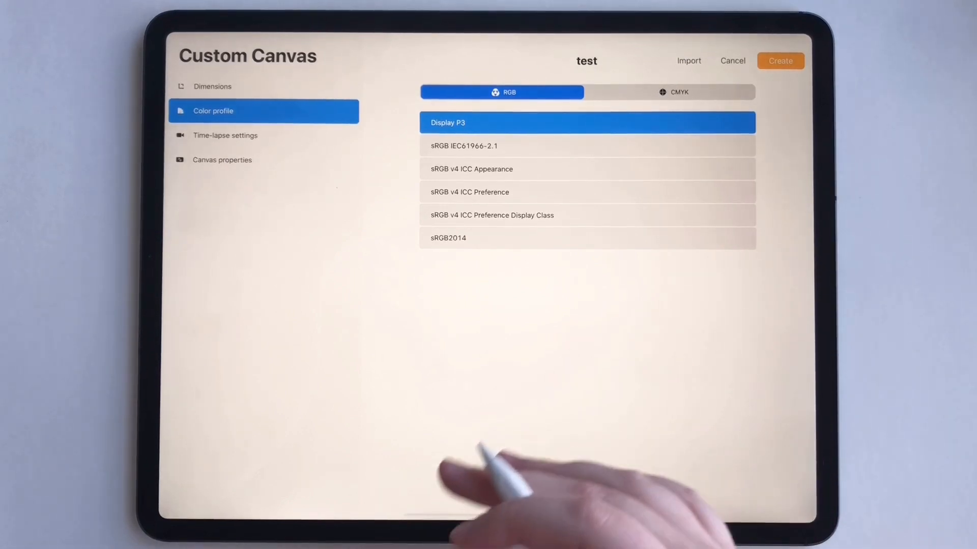
{"action": "mouse_move", "coordinate": [903, 250]}
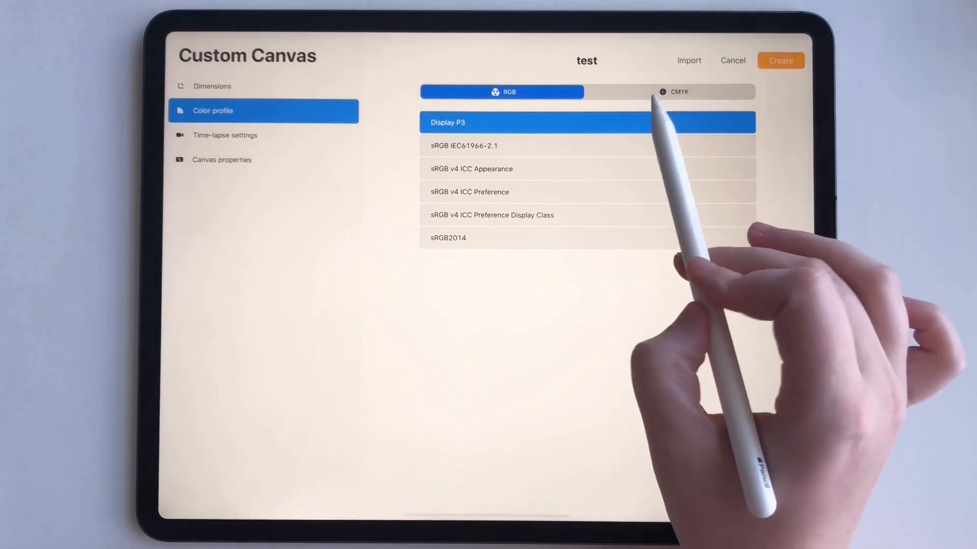
- Switch the canvas to CMYK so Generic CMYK Profile is selected
{"action": "left_click", "coordinate": [671, 92]}
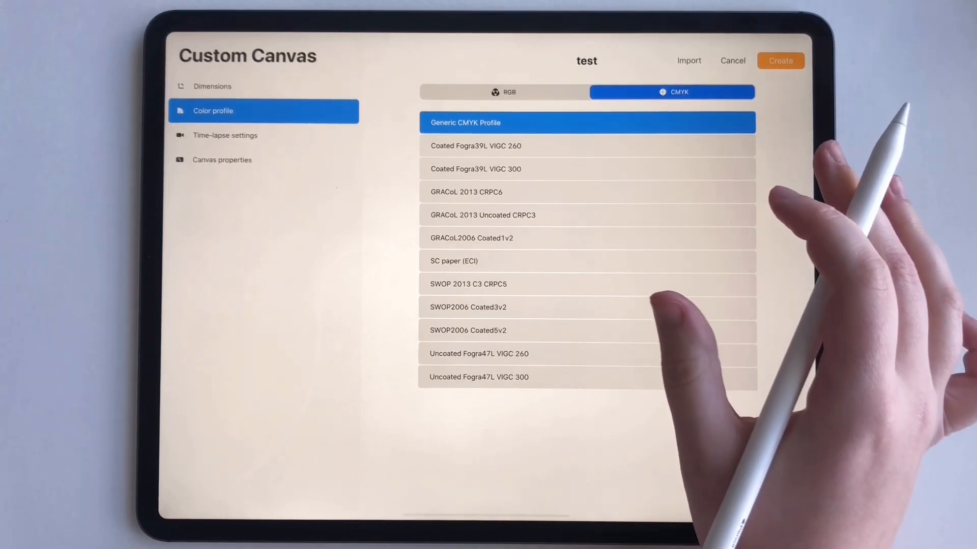
{"action": "mouse_move", "coordinate": [704, 125]}
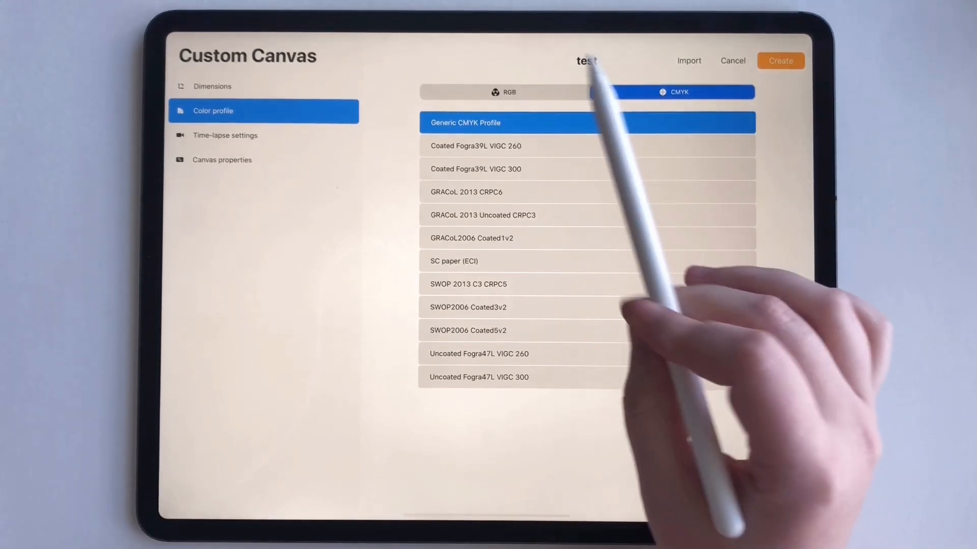
- Keep Generic CMYK Profile after comparing with RGB and create the 'test' canvas
{"action": "left_click", "coordinate": [501, 92]}
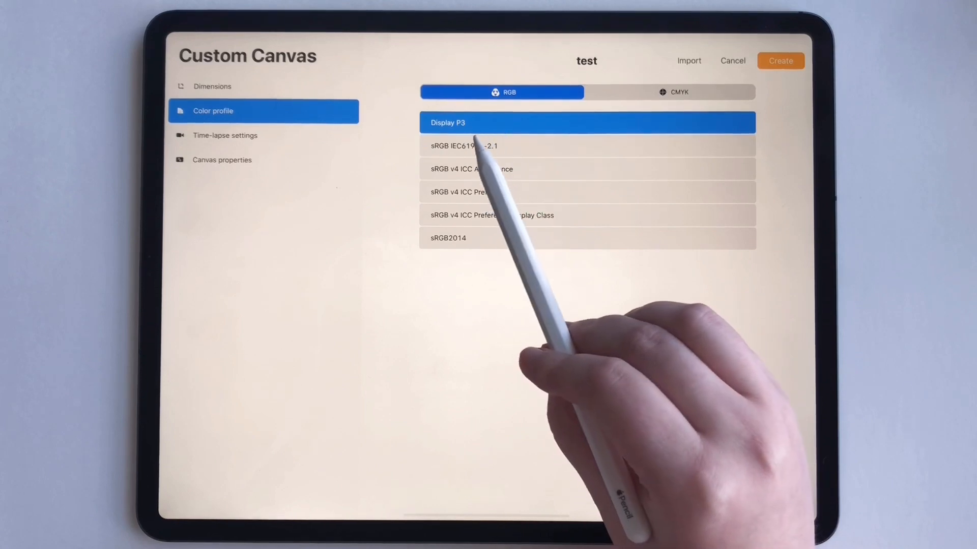
{"action": "mouse_move", "coordinate": [566, 131]}
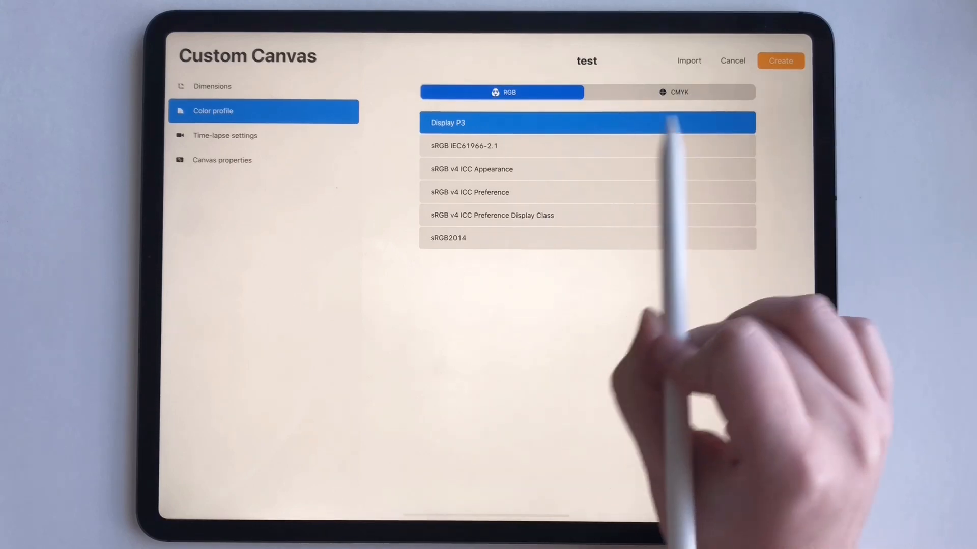
{"action": "left_click", "coordinate": [672, 92]}
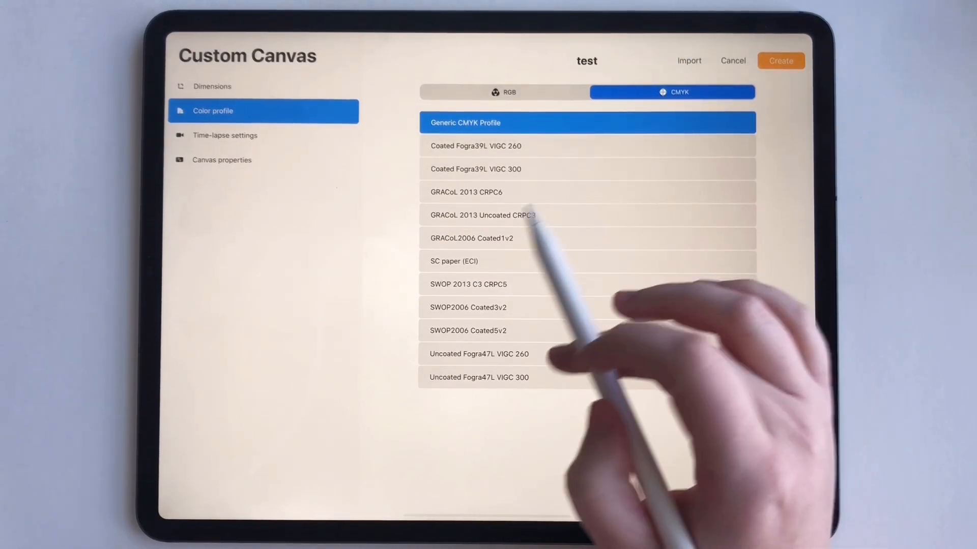
{"action": "mouse_move", "coordinate": [486, 281]}
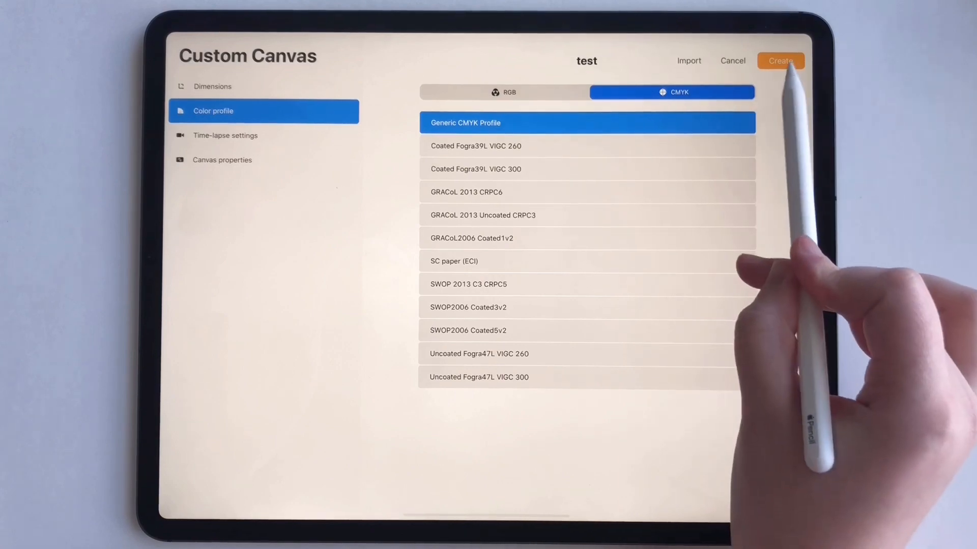
{"action": "left_click", "coordinate": [780, 60]}
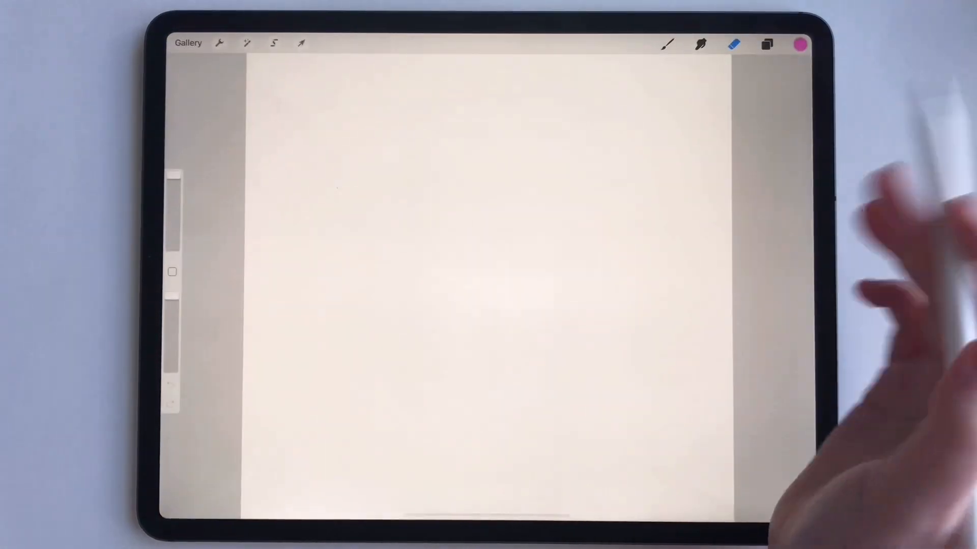